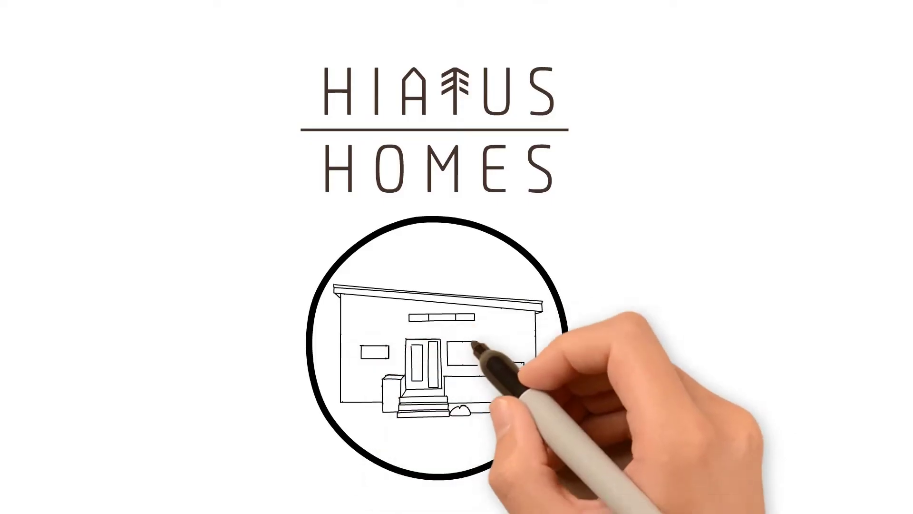
pyautogui.moveTo(509, 361)
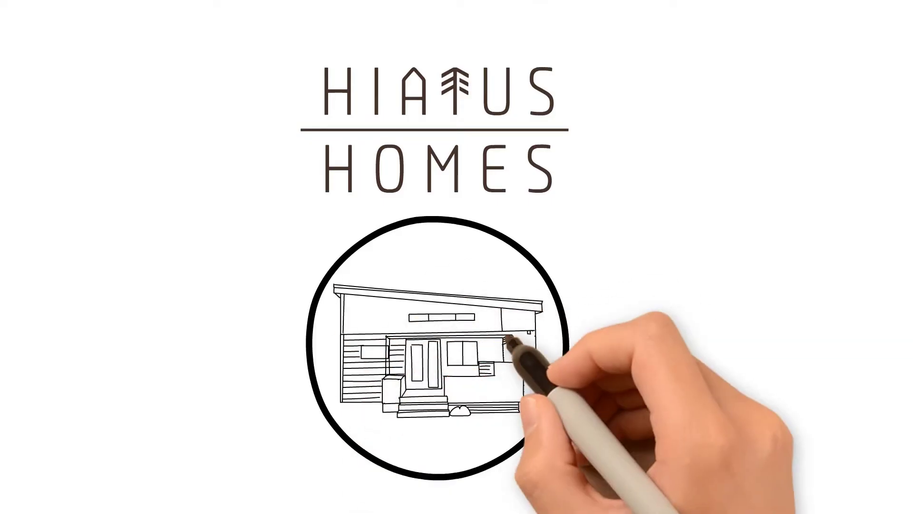